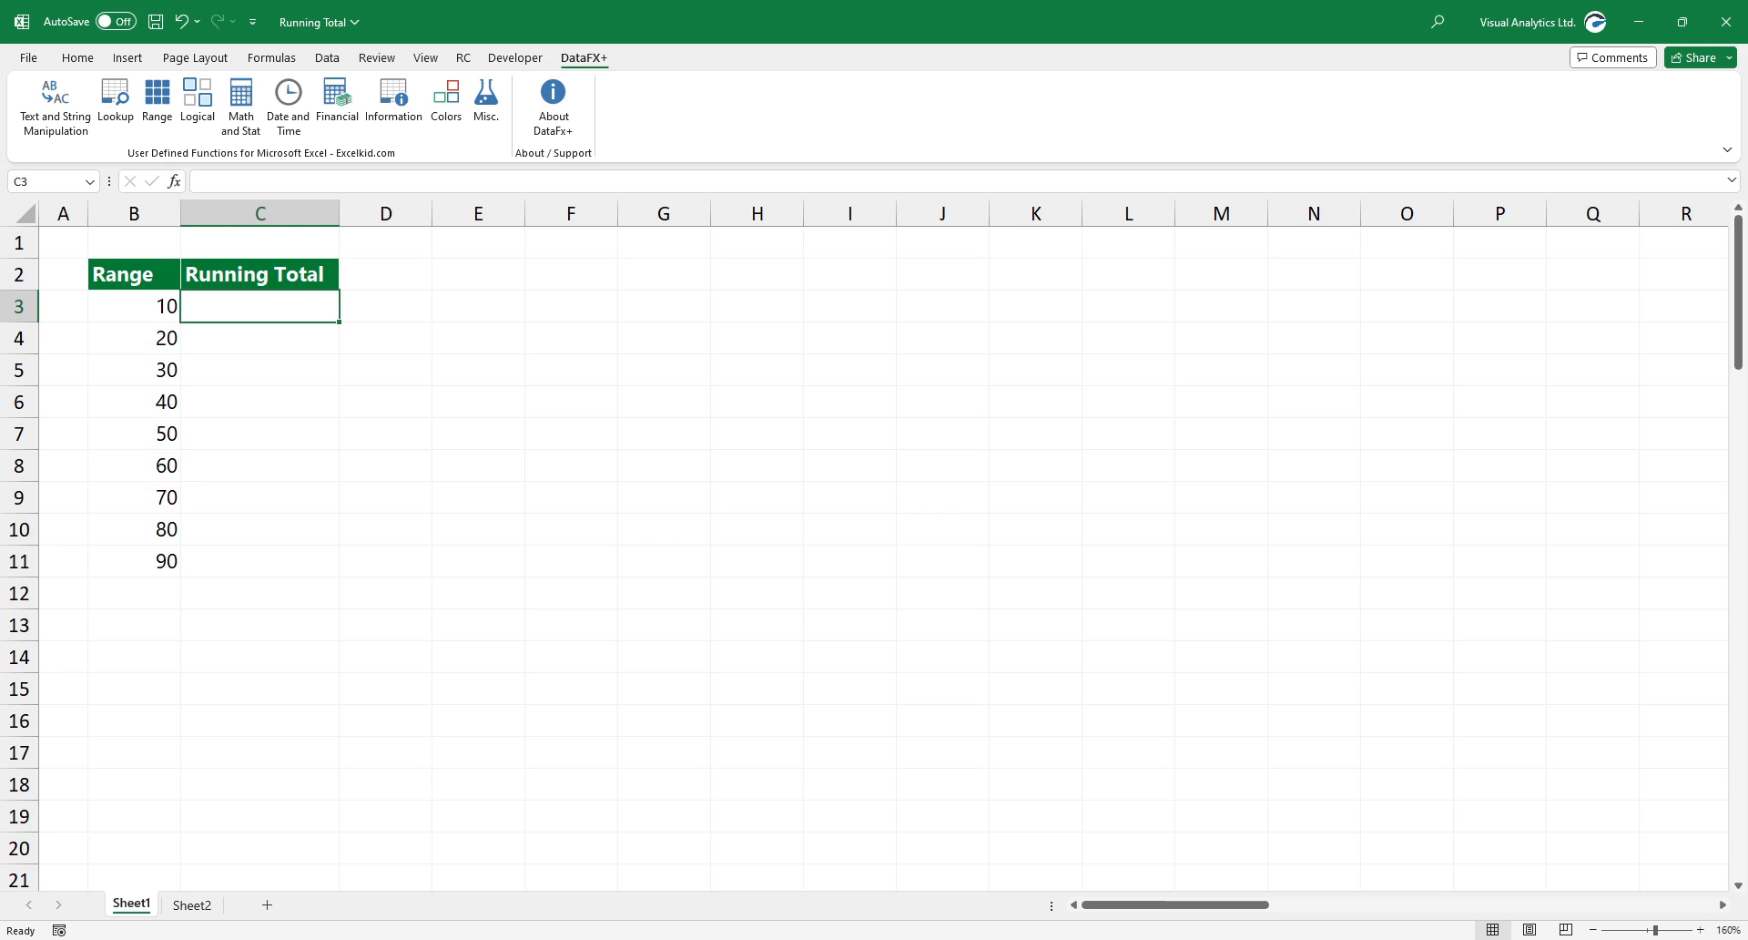
Step: Enter =RTOTAL(B3:B11) in C3 so cumulative totals 10 to 450 spill down
{"action": "type", "text": "="}
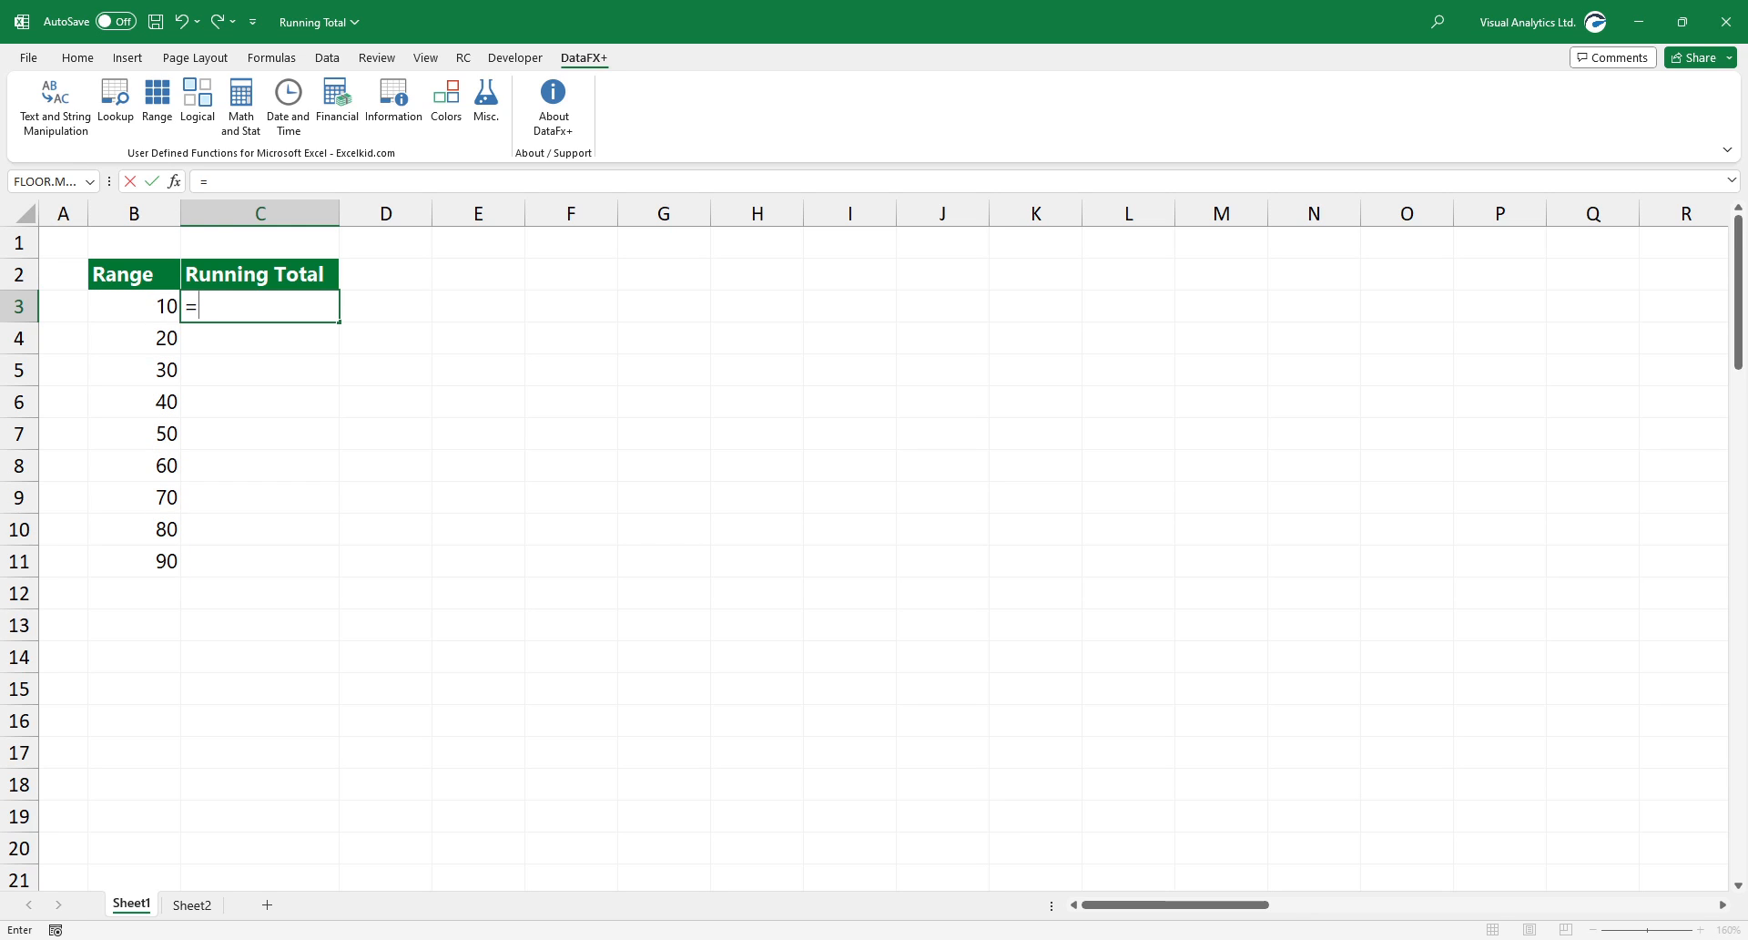
{"action": "type", "text": "RTOTAL("}
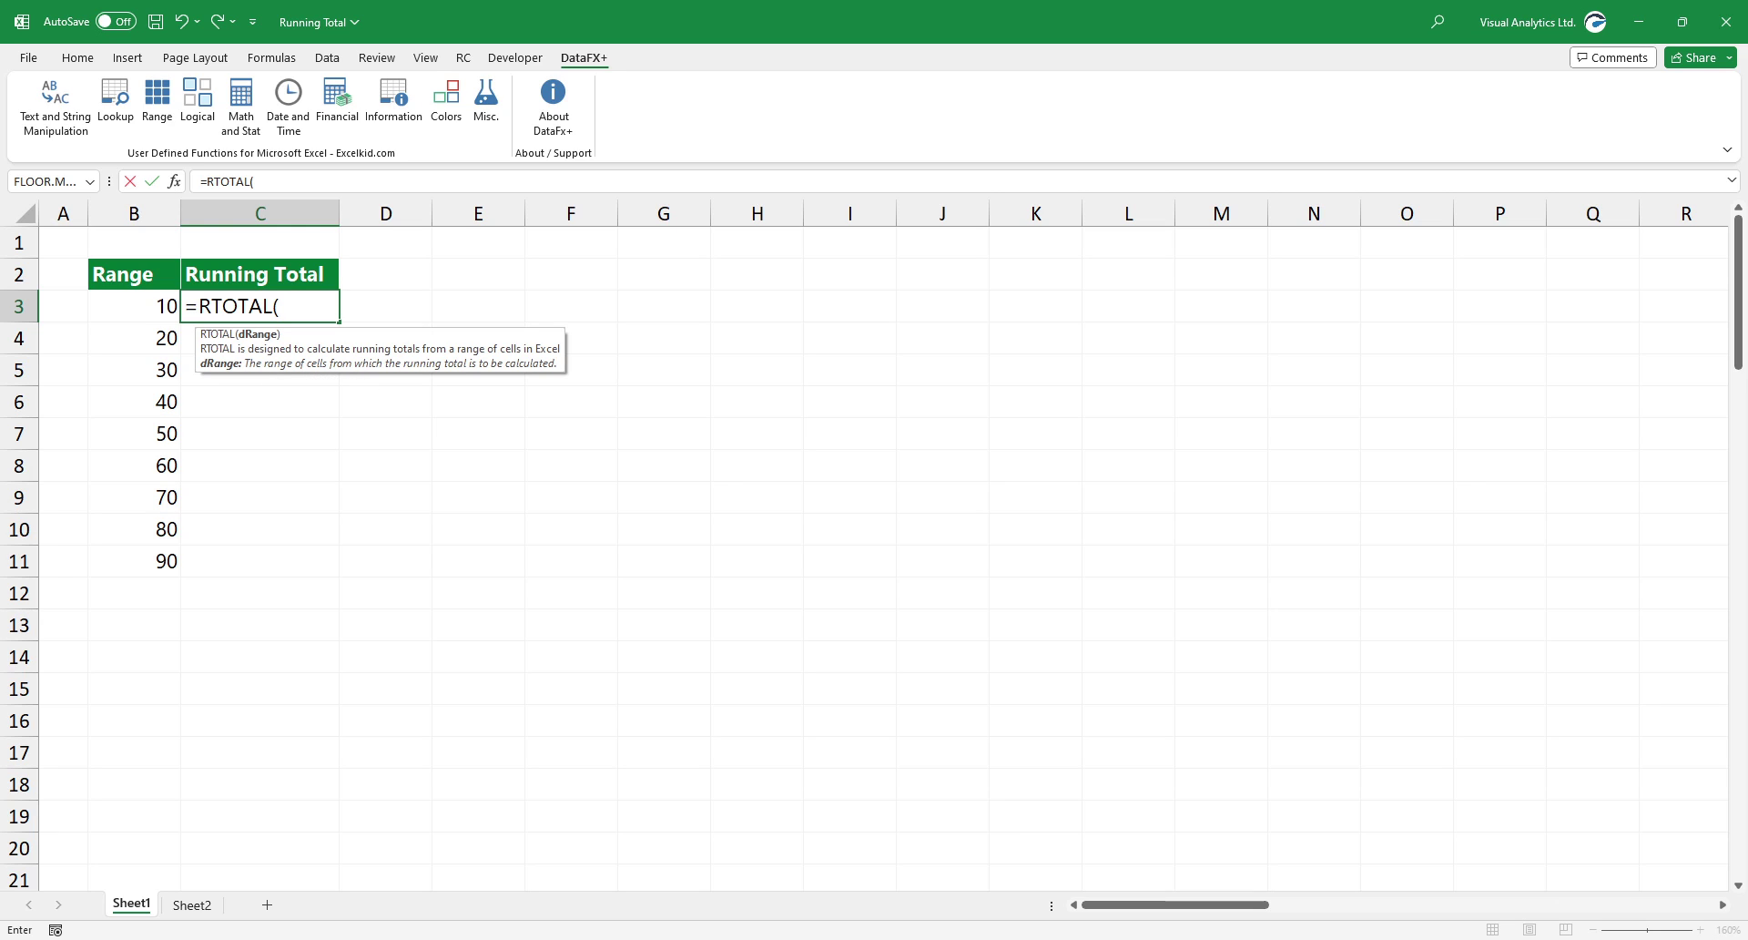
{"action": "left_click_drag", "start_coordinate": [133, 306], "coordinate": [133, 560]}
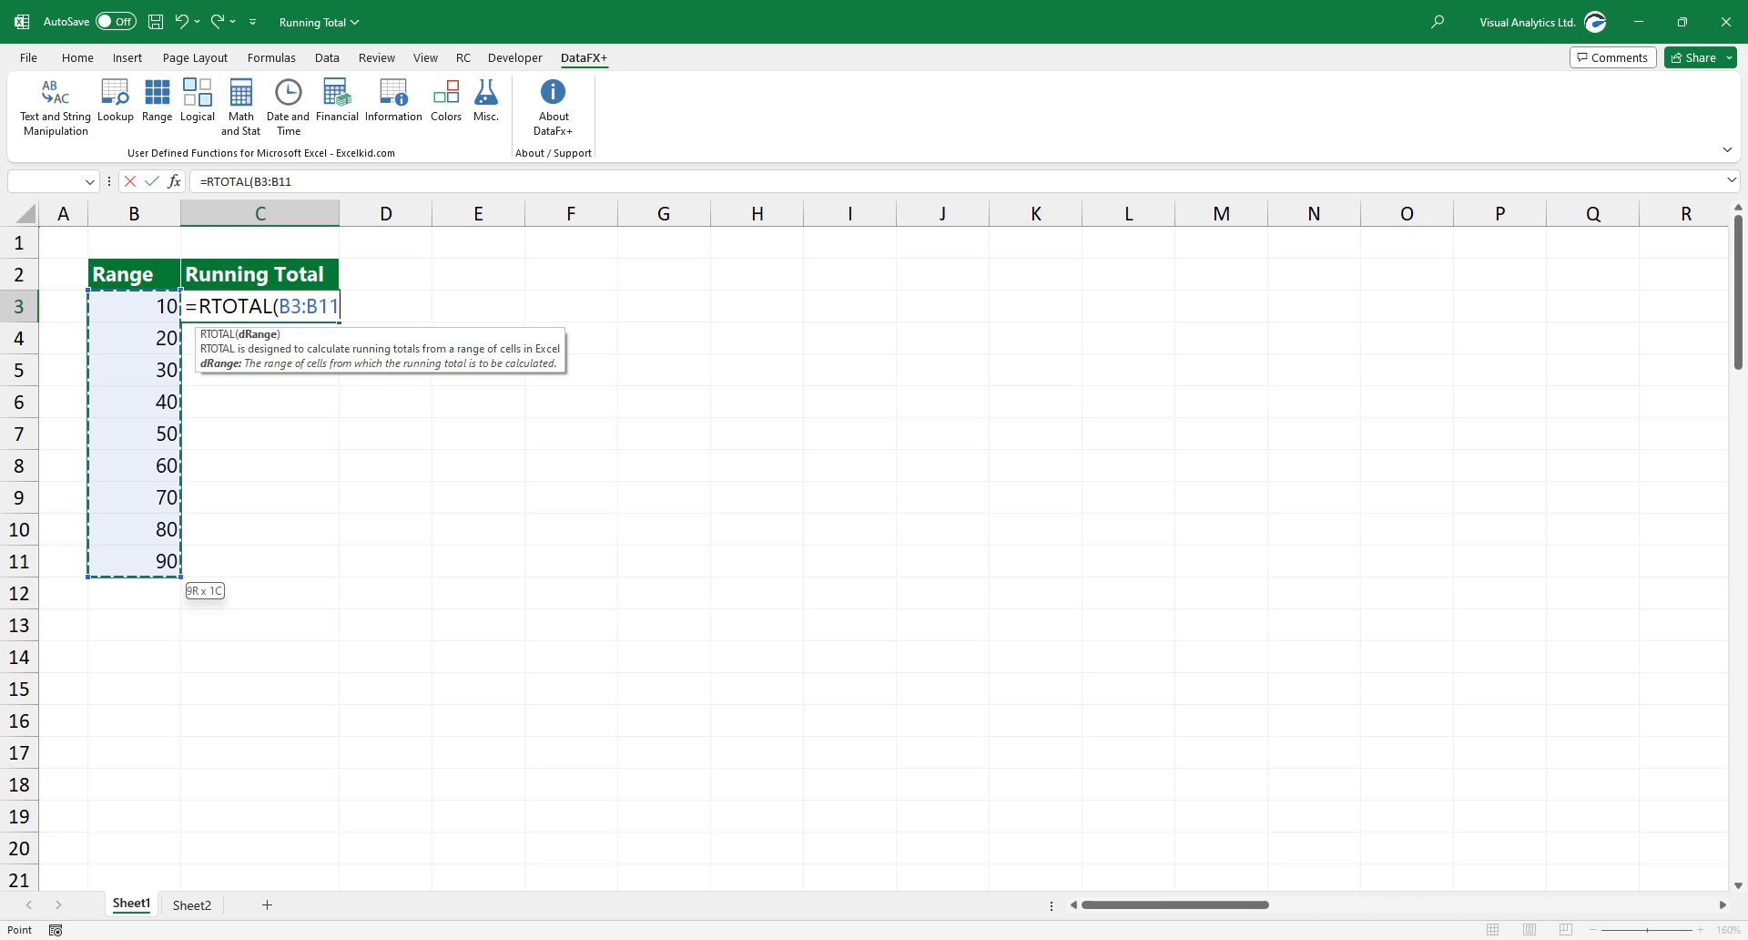
{"action": "type", "text": ")"}
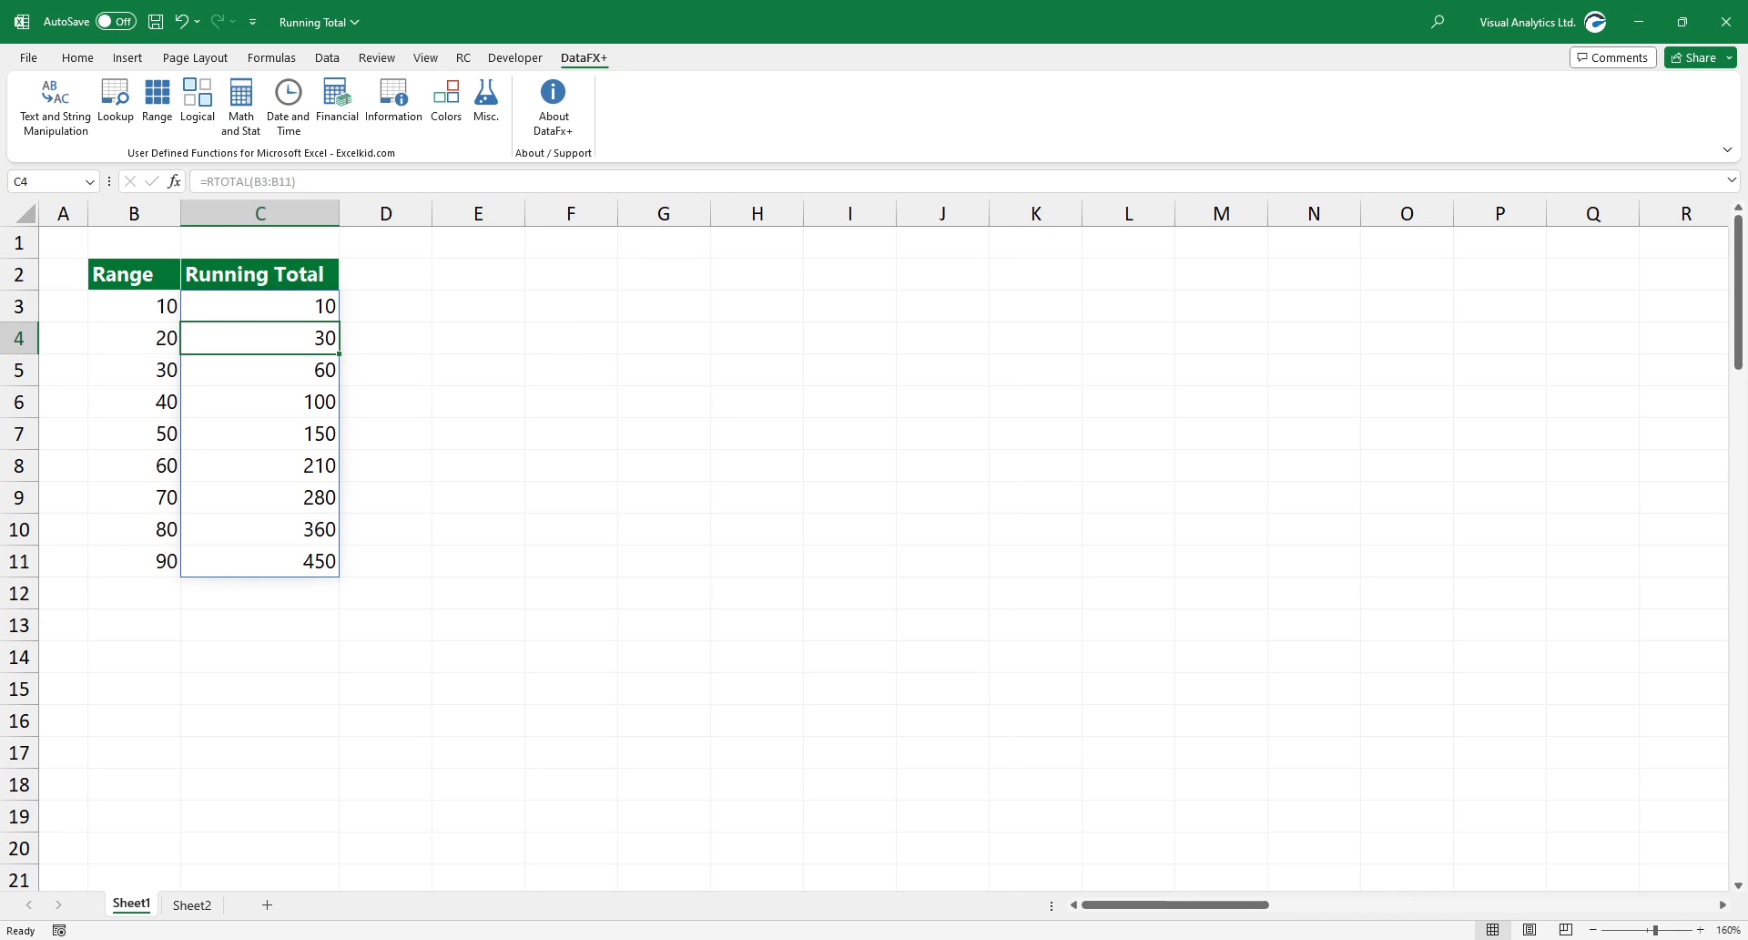
{"action": "left_click", "coordinate": [259, 561]}
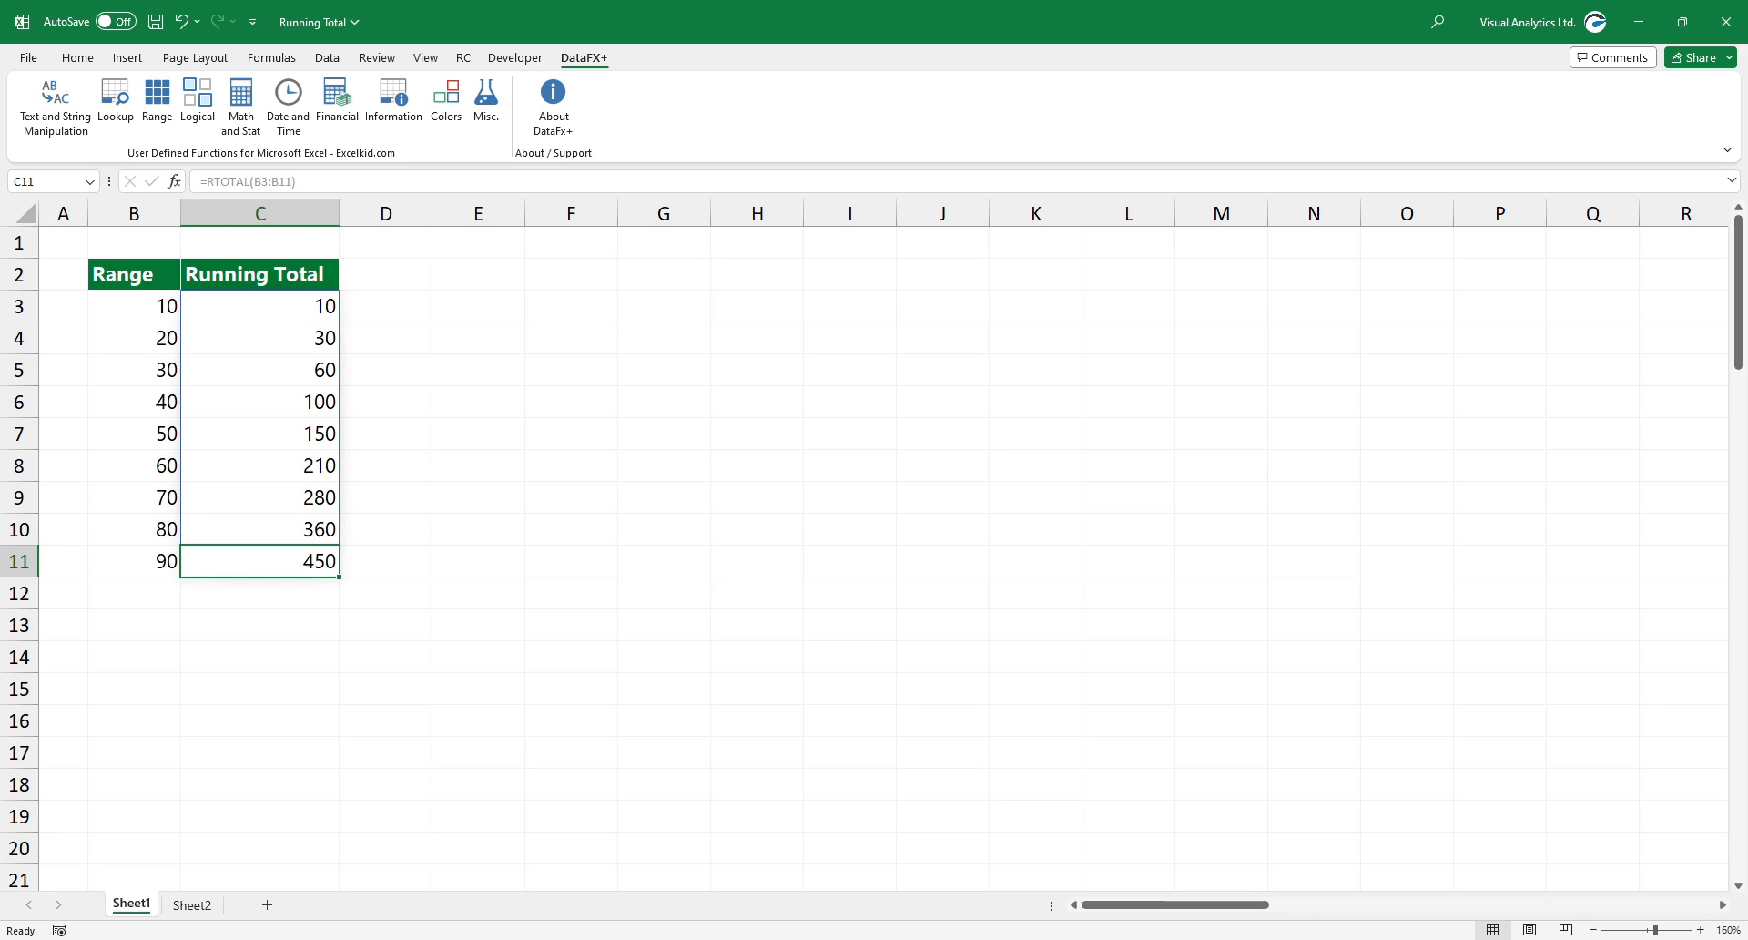
{"action": "left_click", "coordinate": [261, 337]}
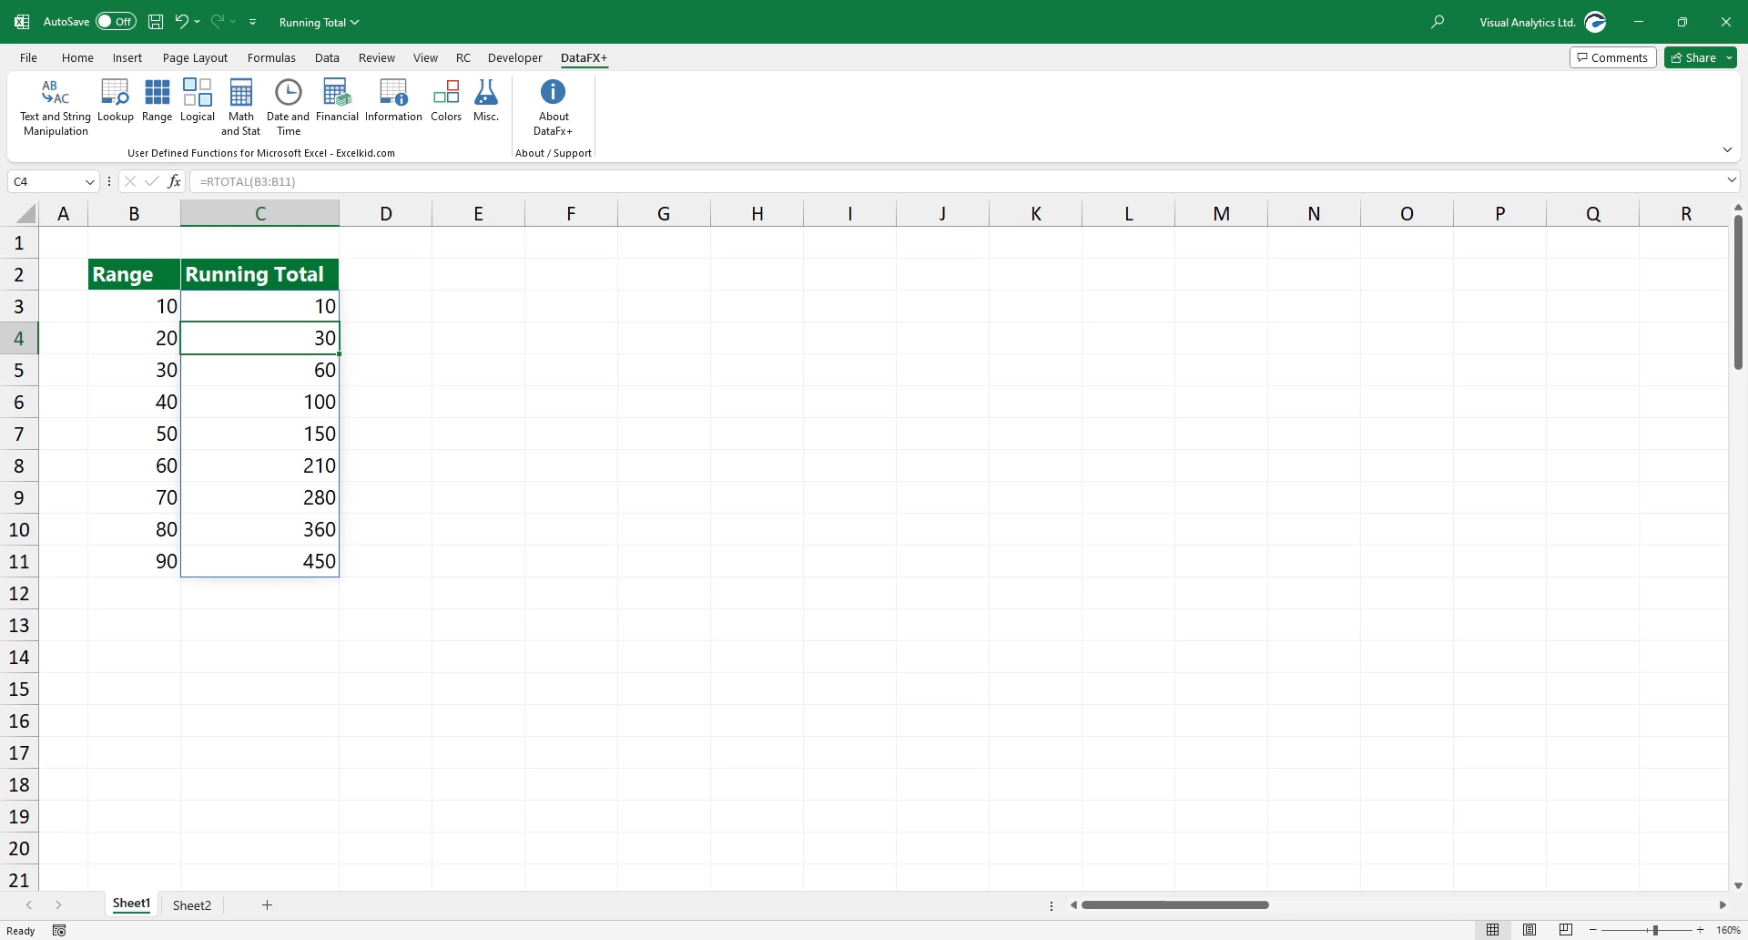
{"action": "left_click", "coordinate": [192, 903]}
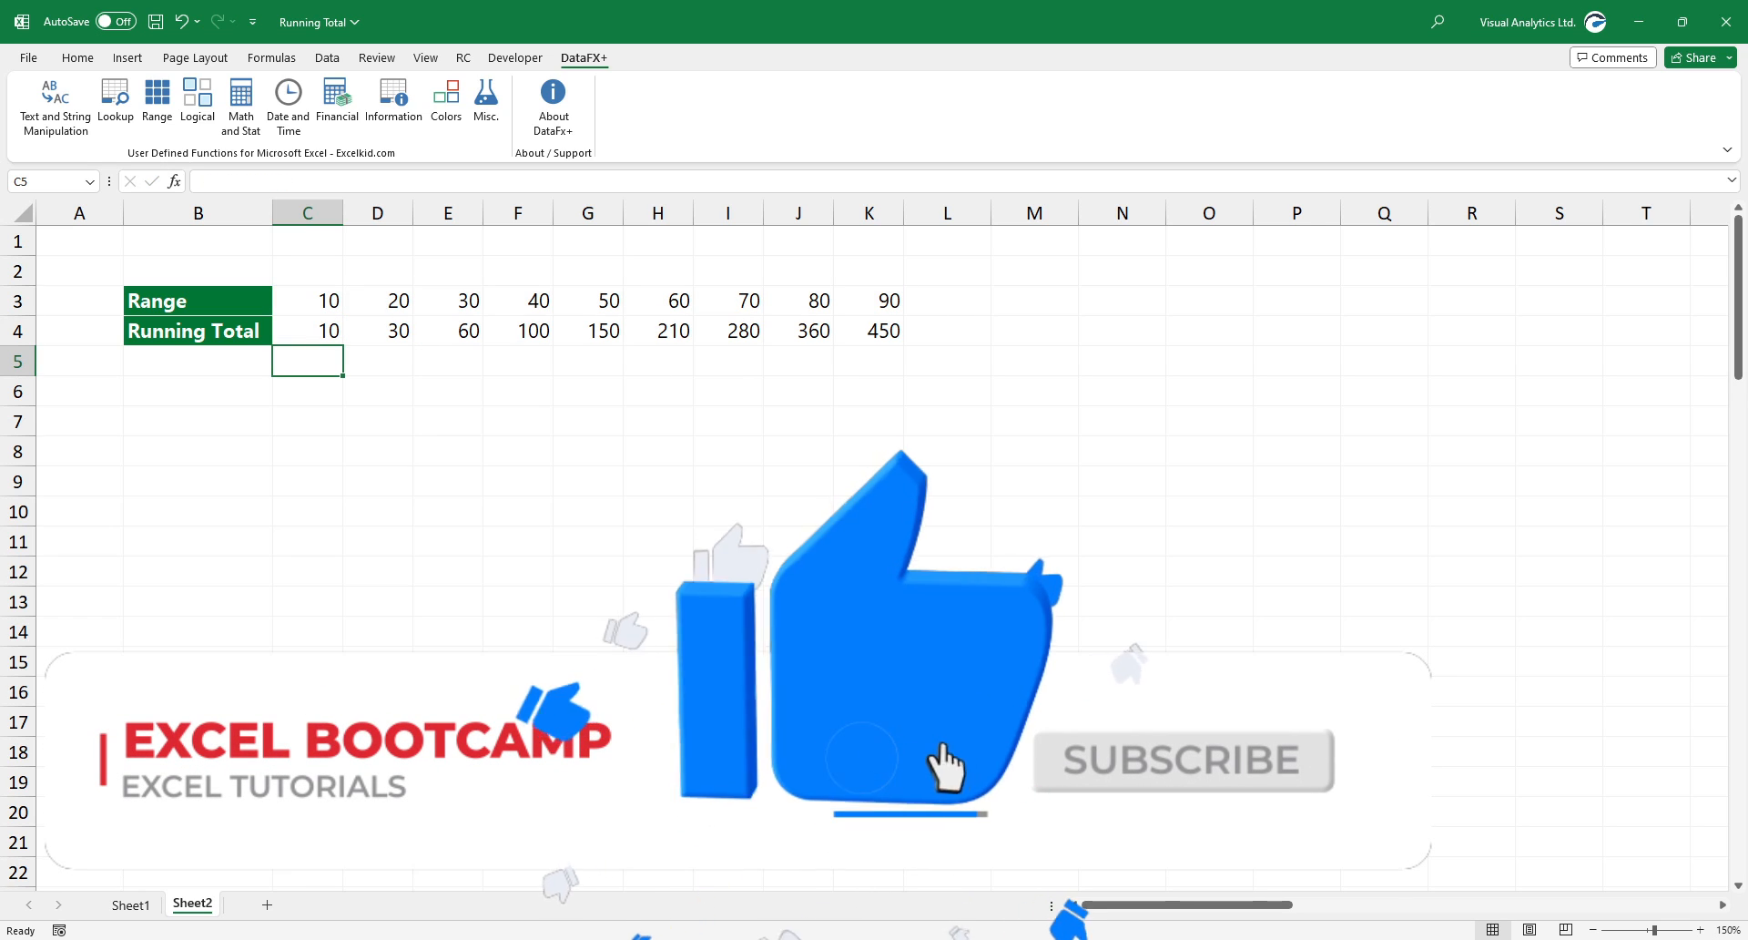
Step: Inspect row 4 on Sheet2 to reveal the horizontal =RTOTAL(C3:K3) spill reaching 450
{"action": "left_click", "coordinate": [377, 329]}
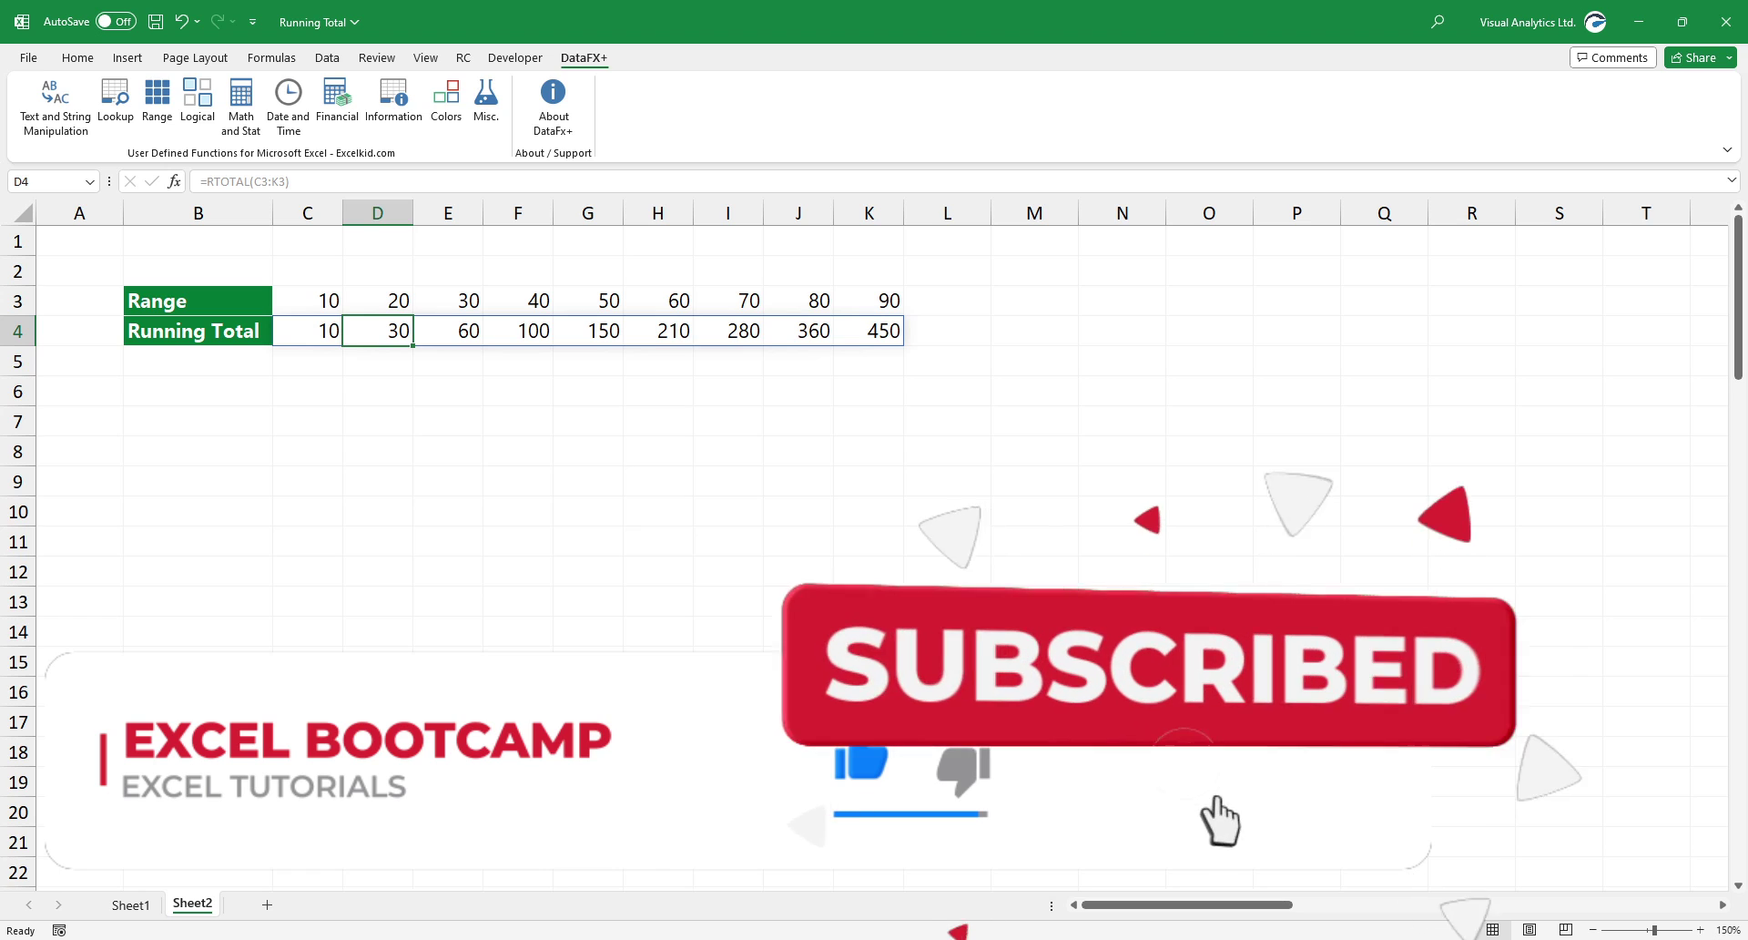
{"action": "left_click", "coordinate": [306, 330]}
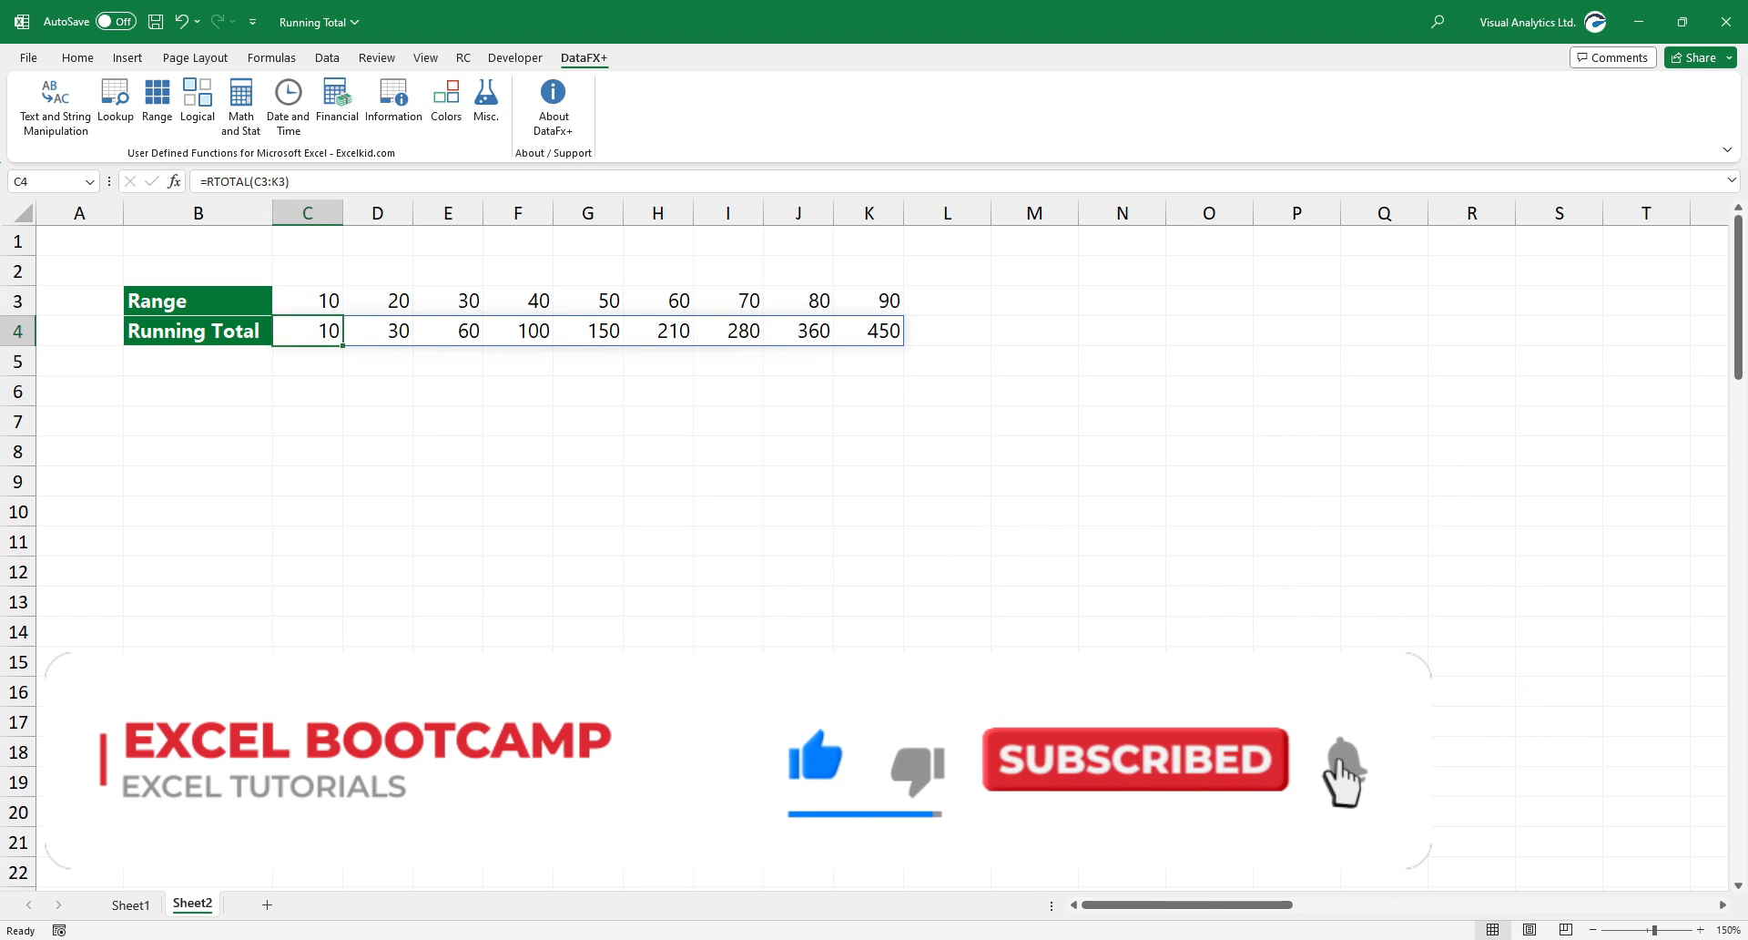